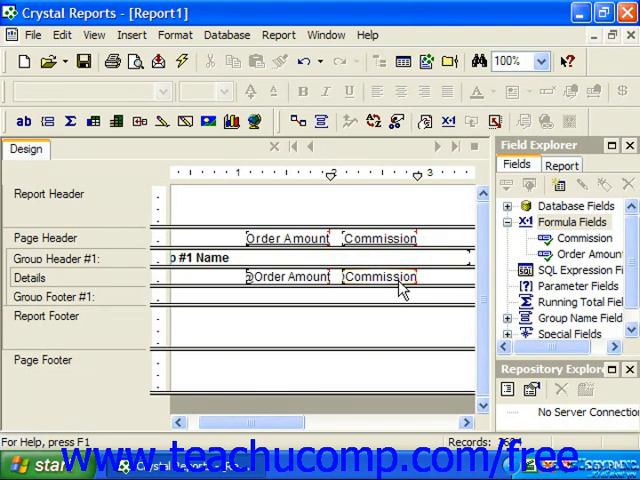
click(380, 276)
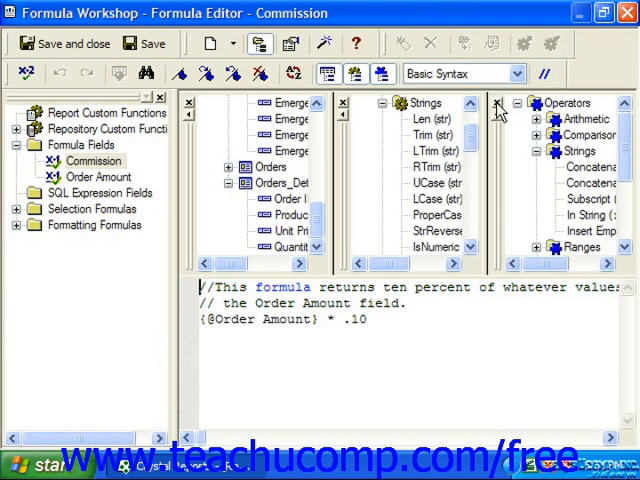
mouse_move(428, 294)
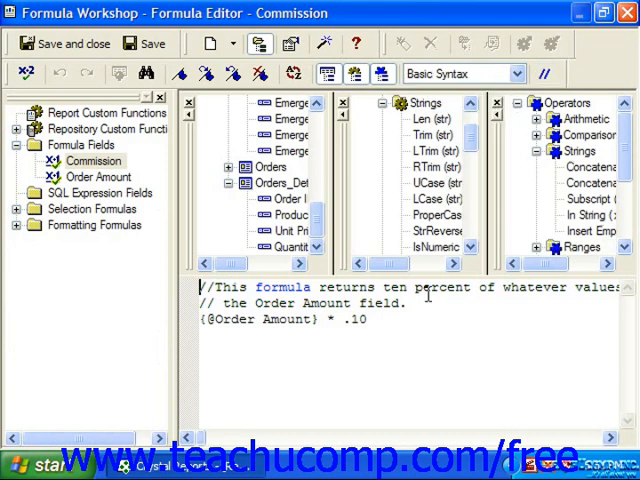
drag(198, 288, 404, 304)
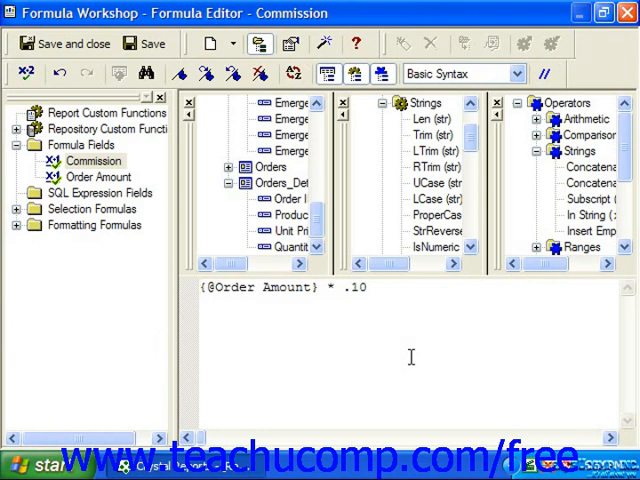
text(formula=)
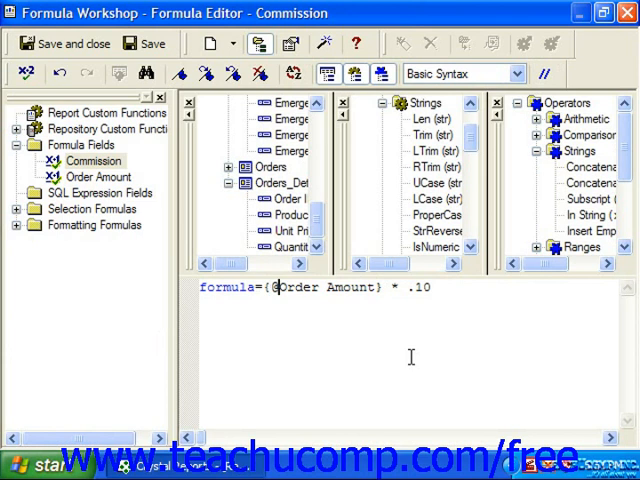
mouse_move(456, 312)
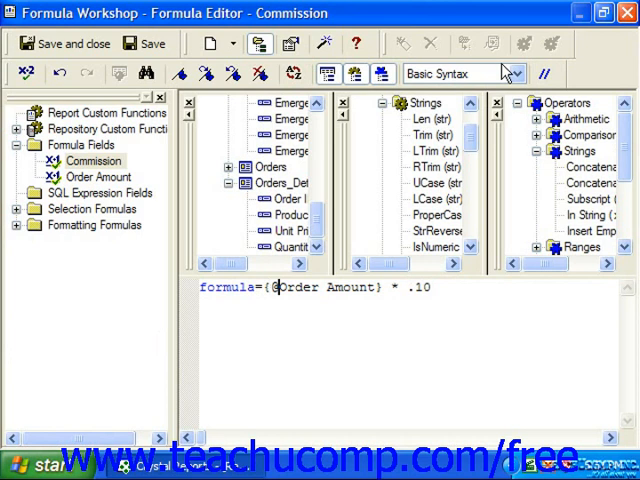
click(520, 72)
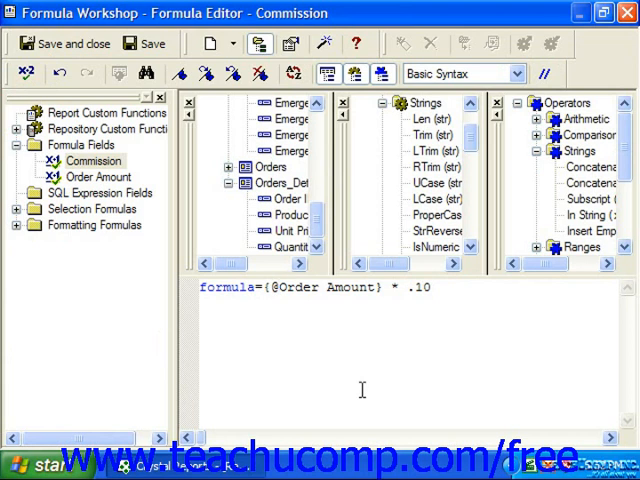
mouse_move(96, 110)
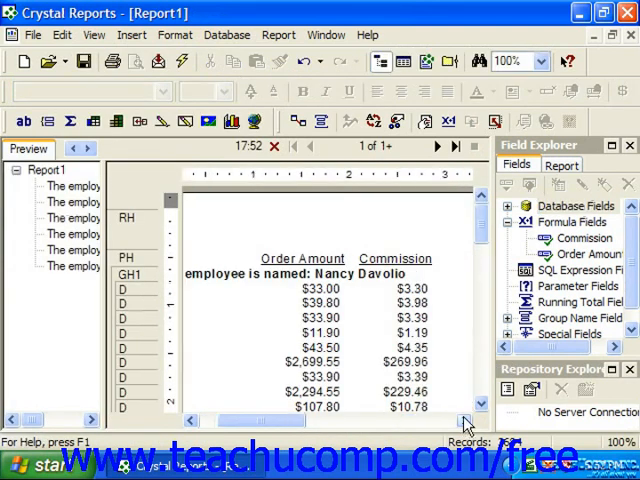
Review the previewed order amounts and commissions, then return to the design layout
scroll(down, 3)
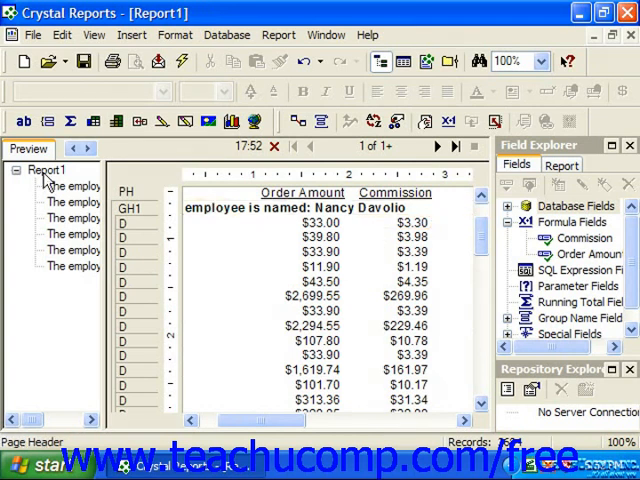
click(276, 148)
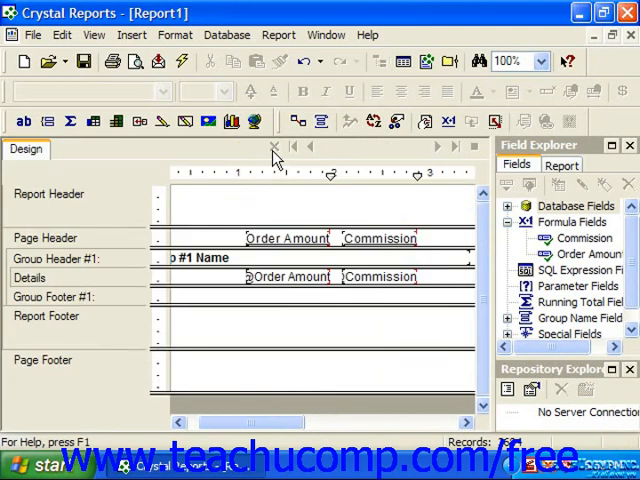
mouse_move(268, 192)
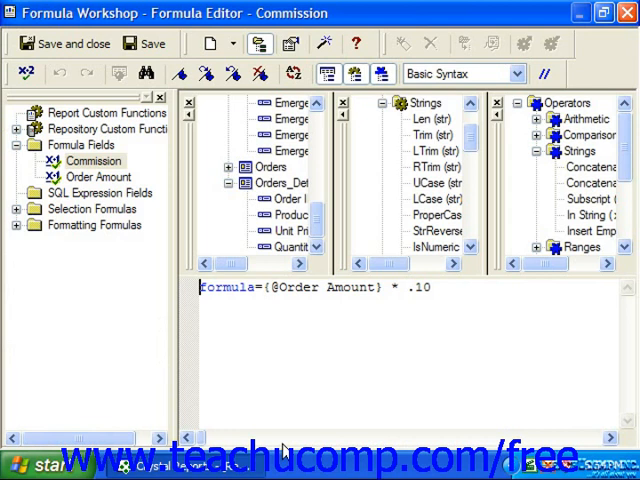
Add 'Rem this is a comment' and an apostrophe 'Crystal Reports' comment above the Commission formula
text(Rem)
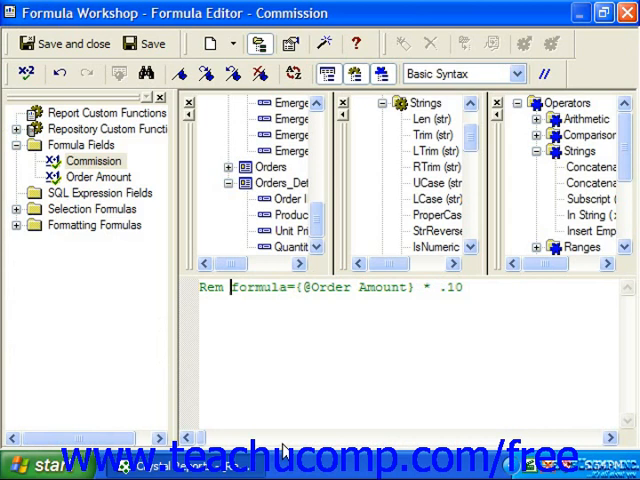
text(this is a comment)
text(')
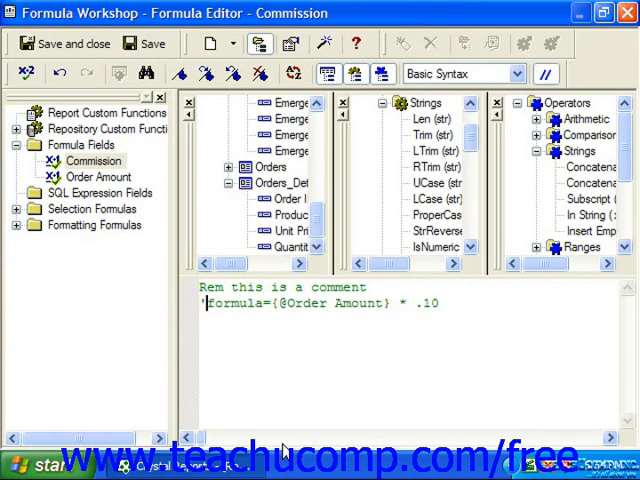
text(Comment this)
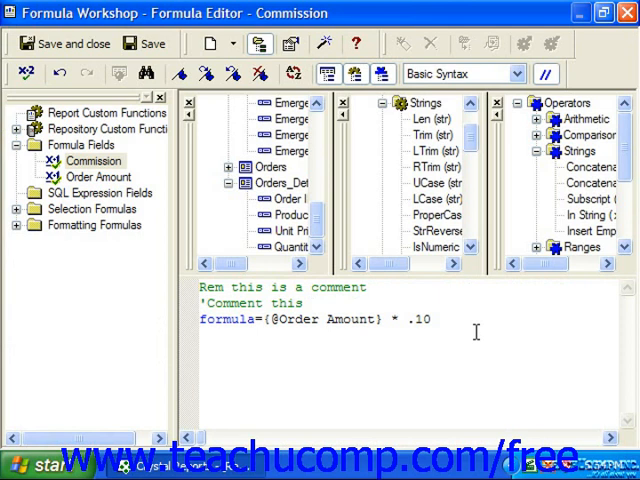
text(Cry)
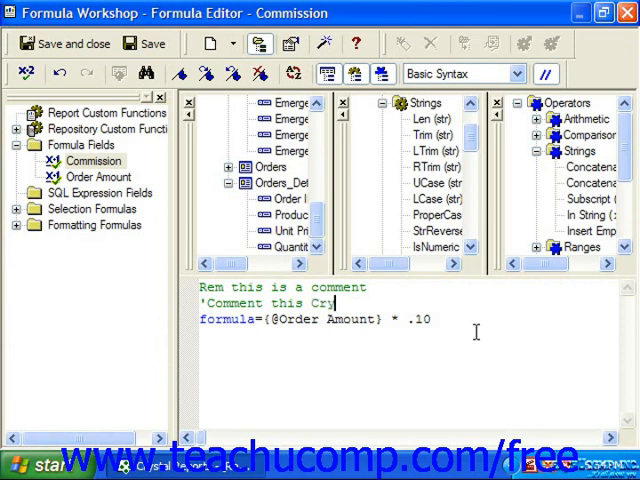
text(stal Reports)
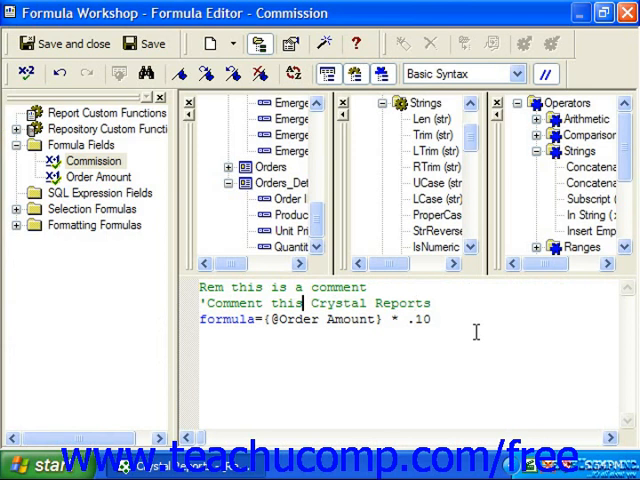
key(Backspace)
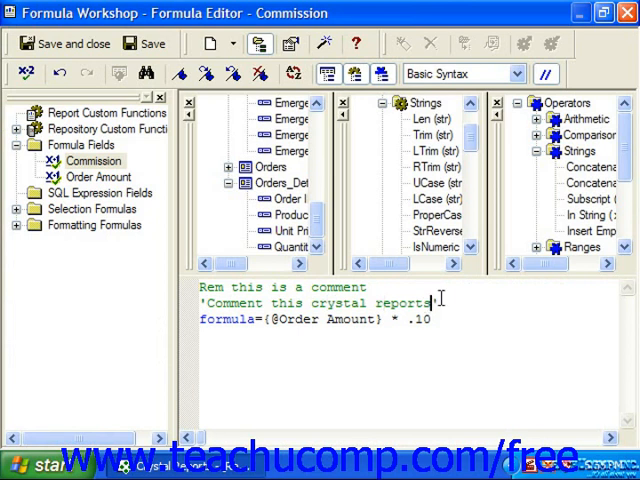
text(')
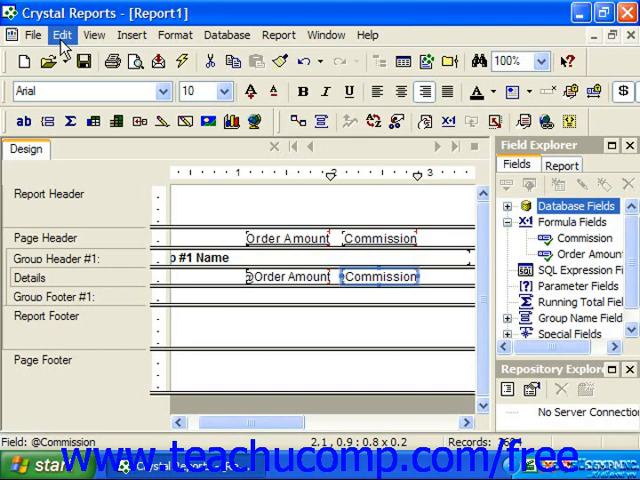
mouse_move(32, 36)
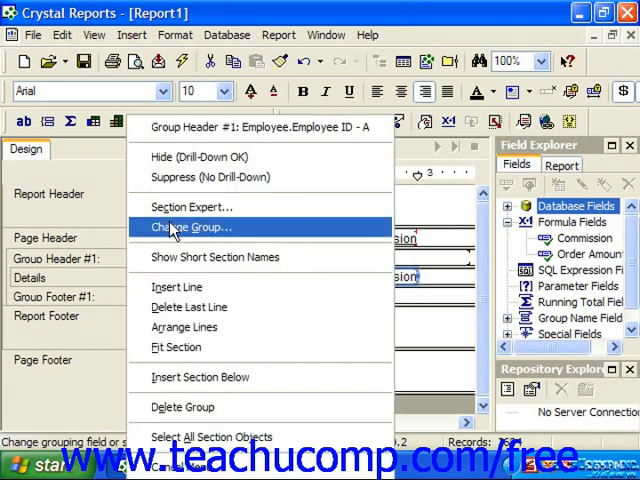
click(190, 228)
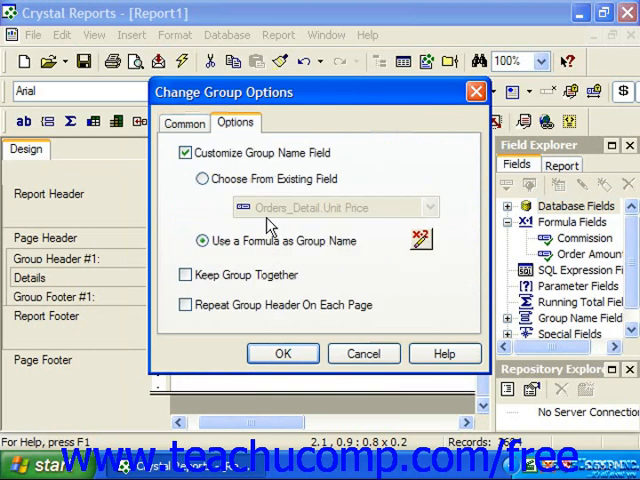
click(420, 240)
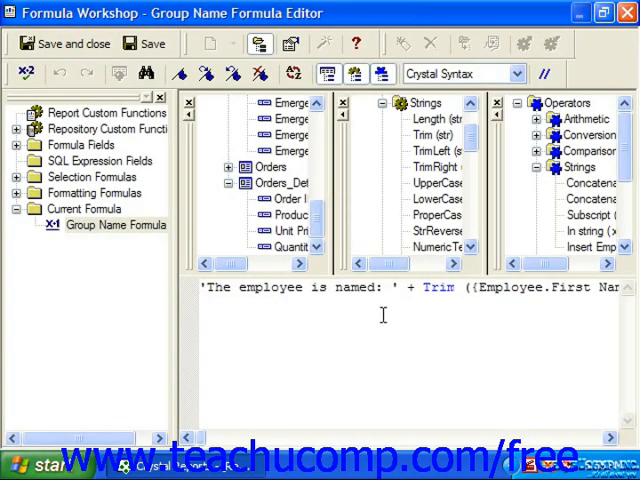
mouse_move(424, 288)
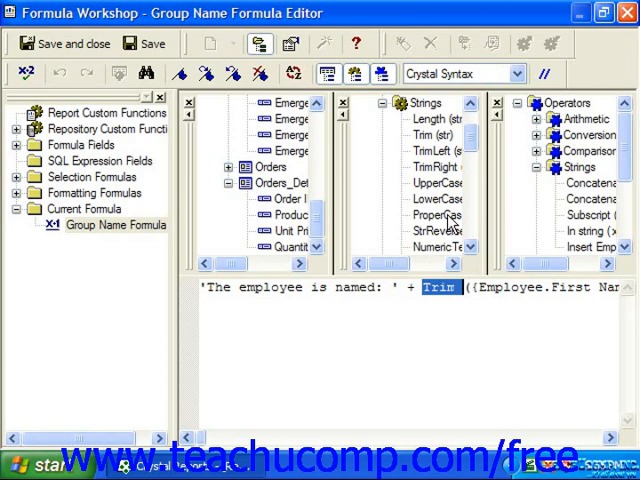
mouse_move(628, 98)
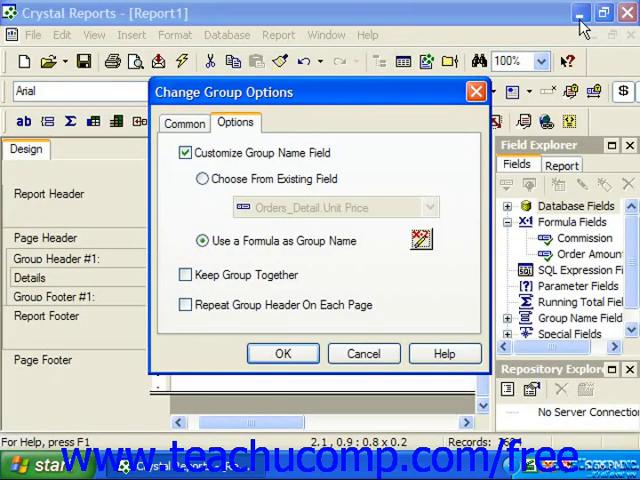
click(282, 352)
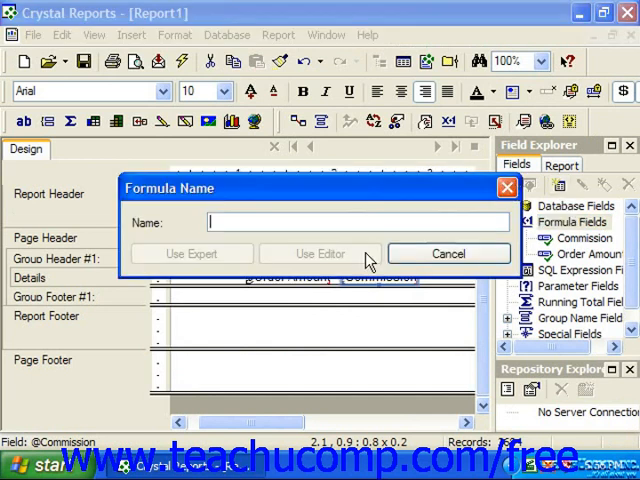
Name the new formula Temp, switch it to Basic Syntax and position after formula =
text(Temp)
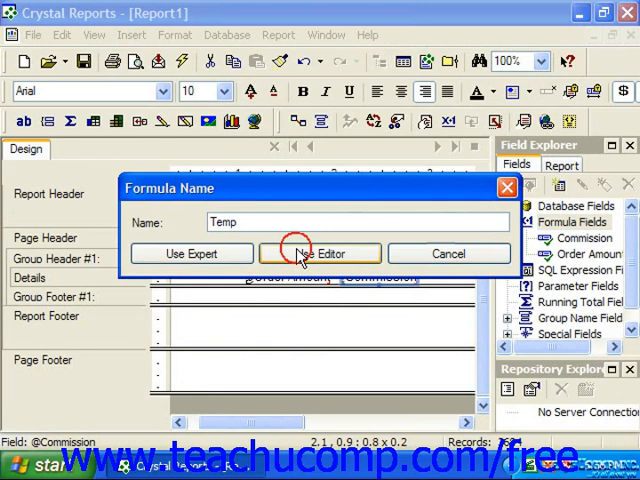
click(320, 252)
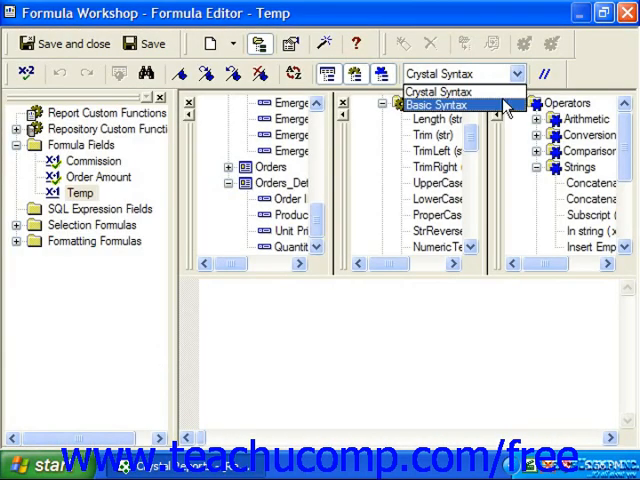
click(432, 104)
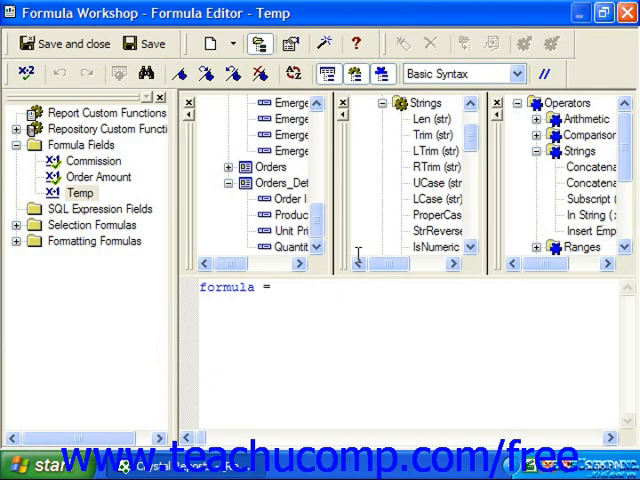
click(282, 288)
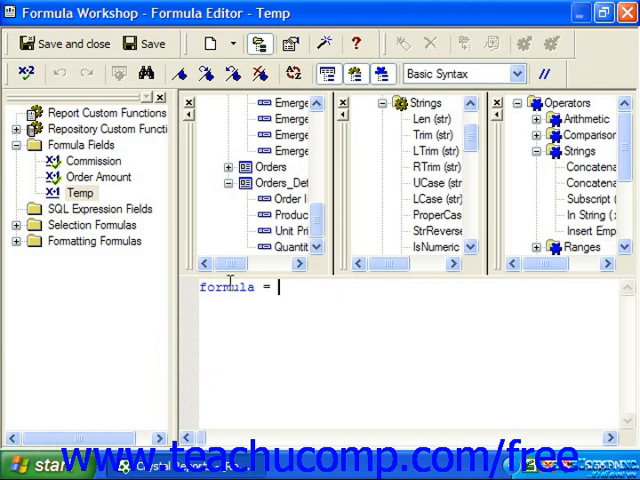
mouse_move(280, 386)
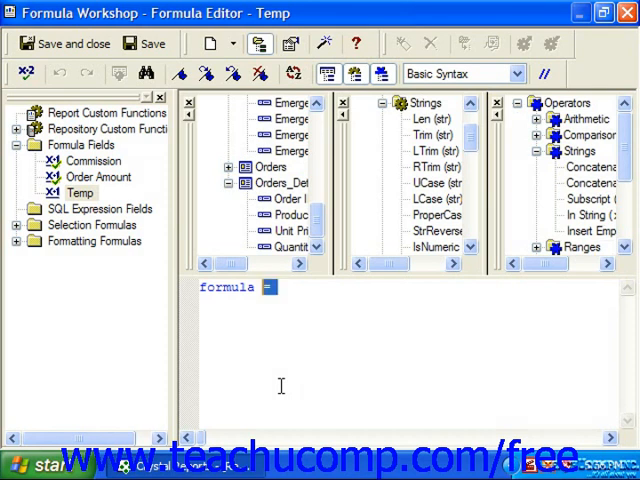
Write the comment 'Rem This declares the data type and variable'
text(Rem Thi)
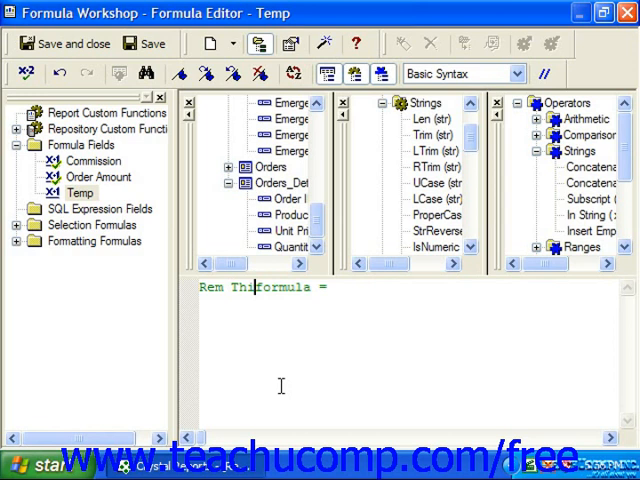
text(dec)
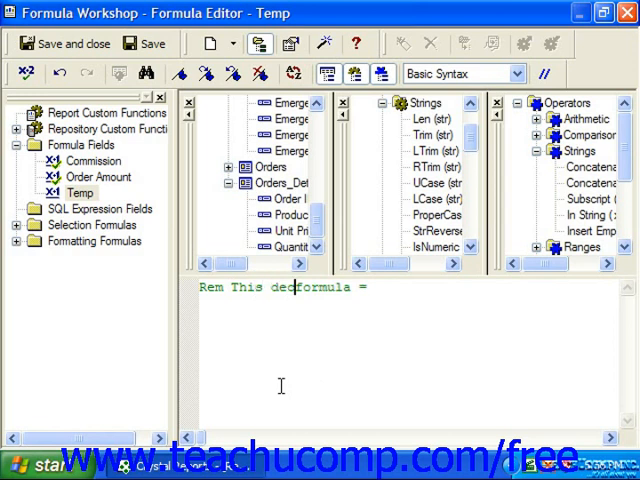
text(lares the dat)
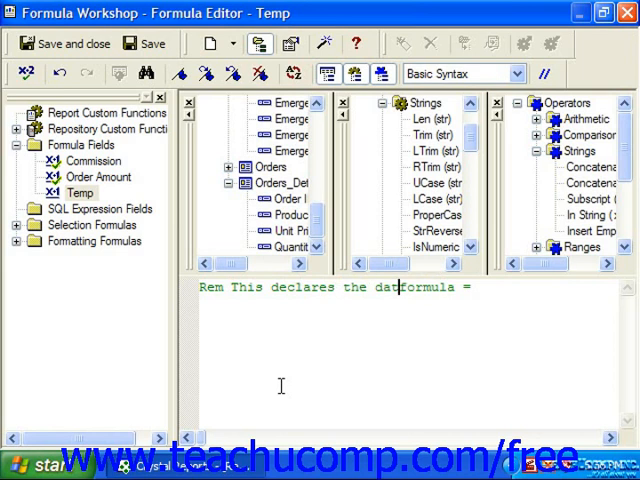
text(a type and)
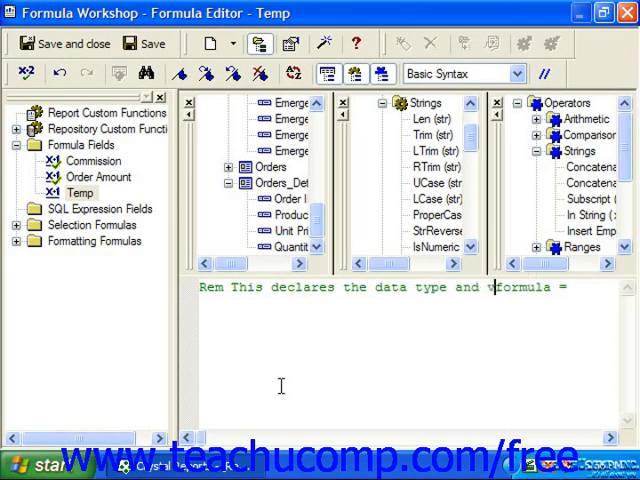
text(variable)
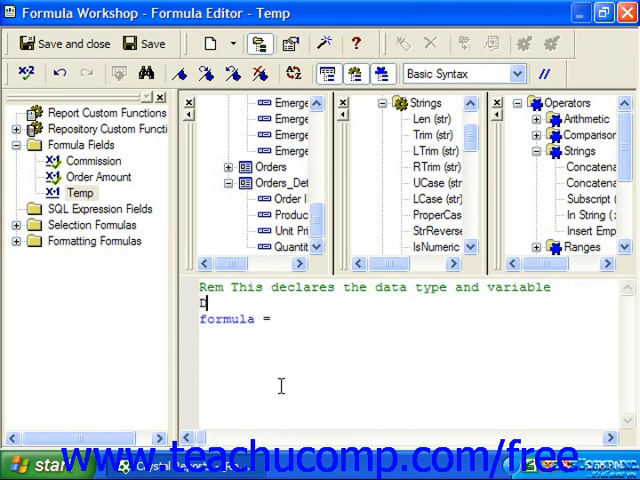
Declare the variable with 'Dim varX as Number'
text(Dim)
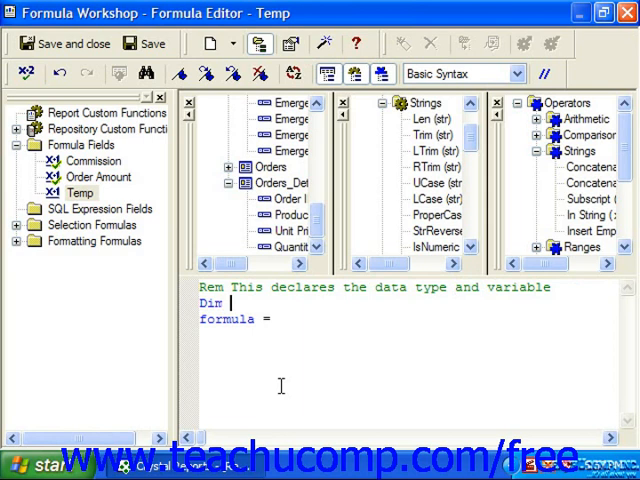
text(varX)
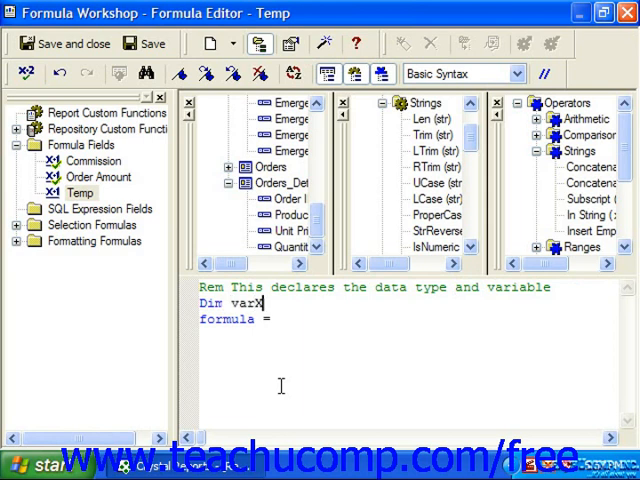
text(as)
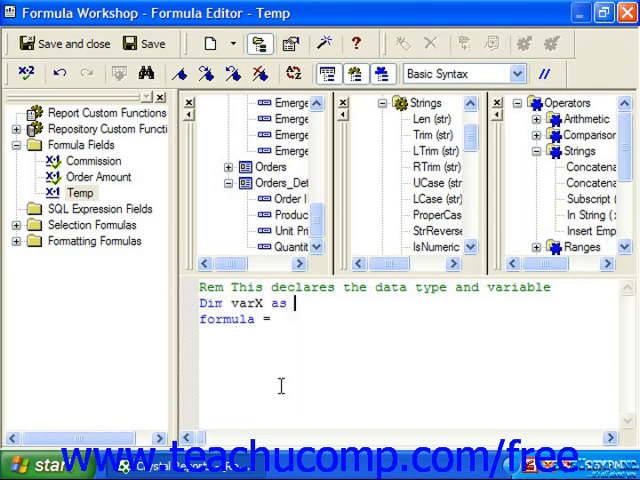
text(Number)
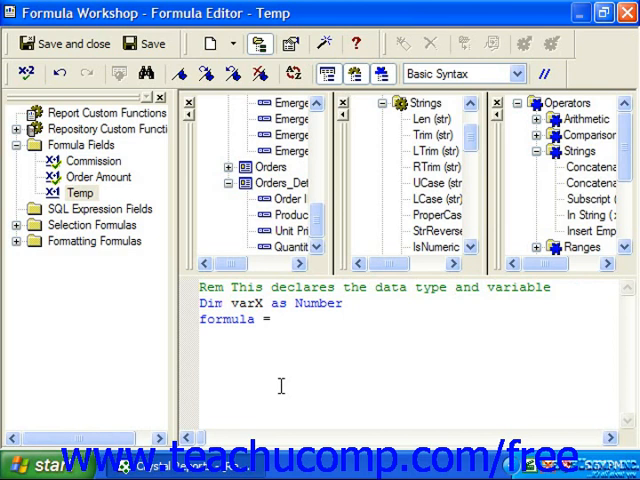
Write the apostrophe comment ' Next, assign a value
text(')
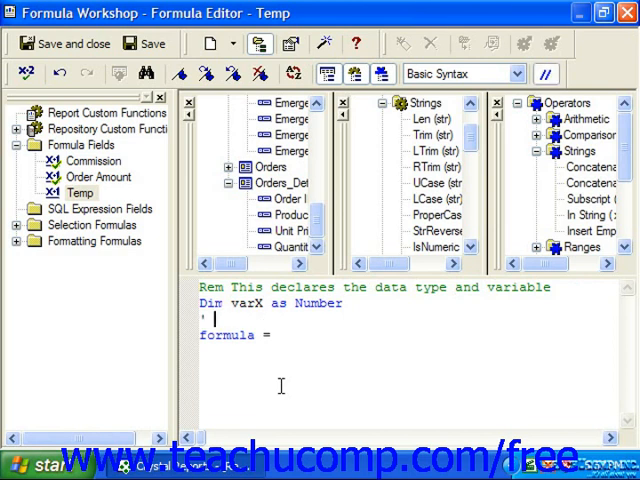
text(Next,)
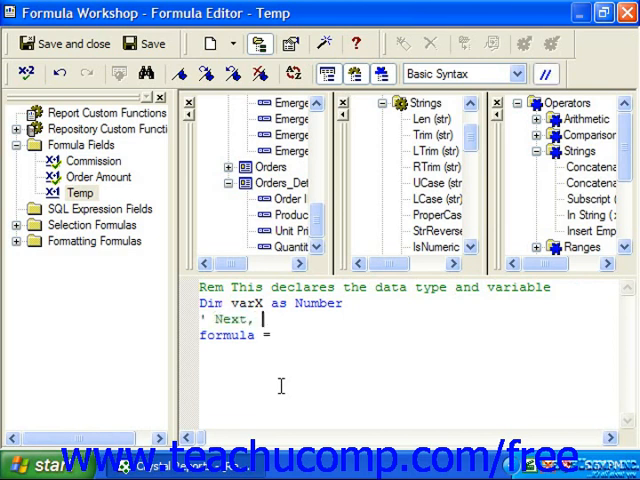
text(assign a val)
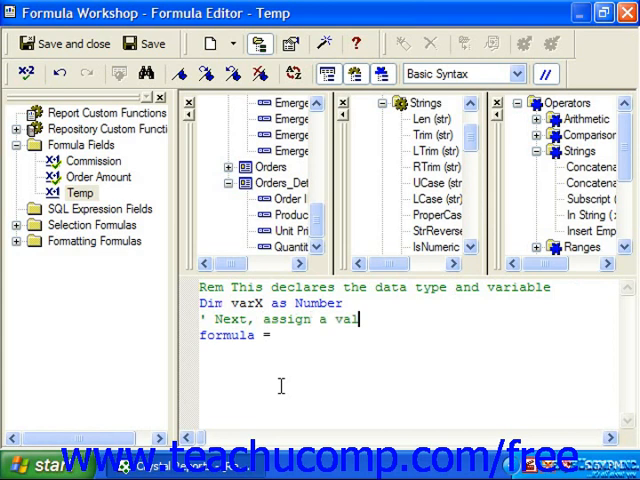
text(ue)
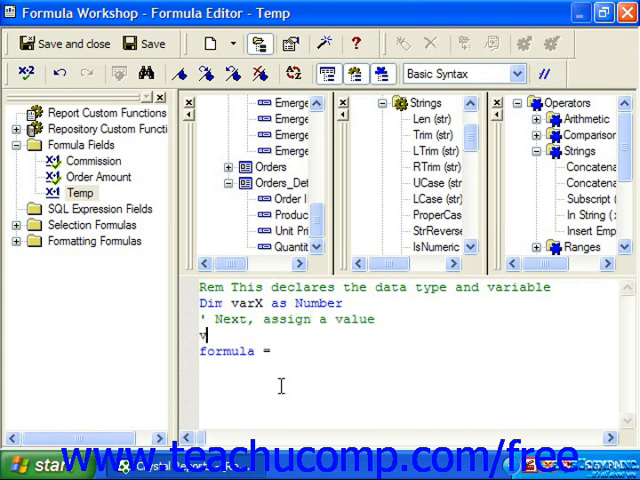
Assign varX = 20*10 and make the formula return varX
text(var)
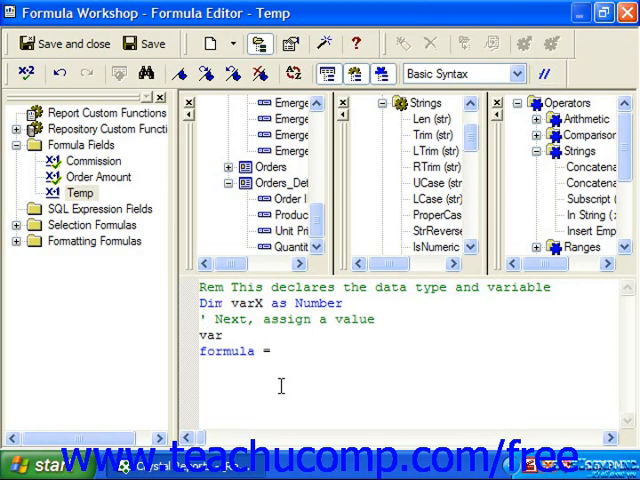
text(X =)
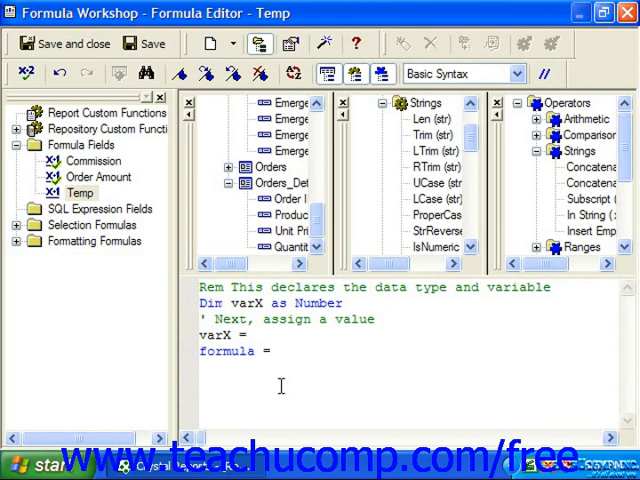
text(20)
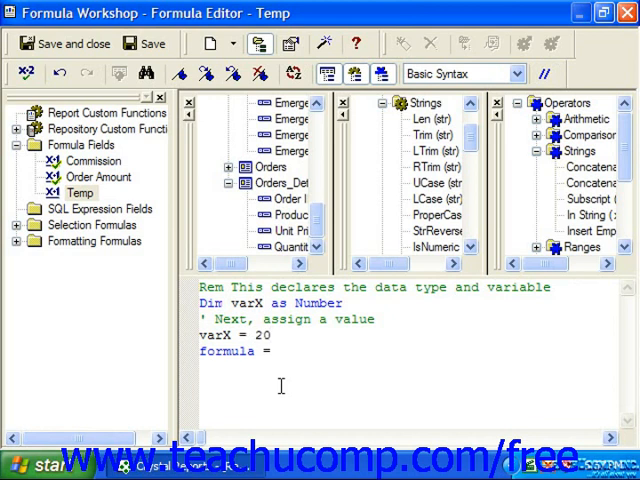
text(*10)
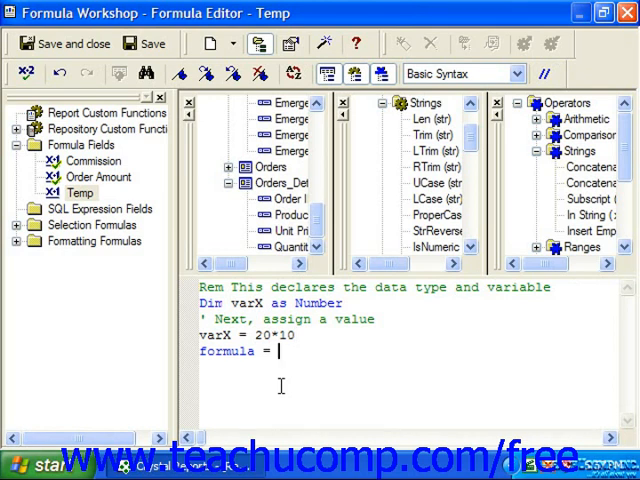
text(varX)
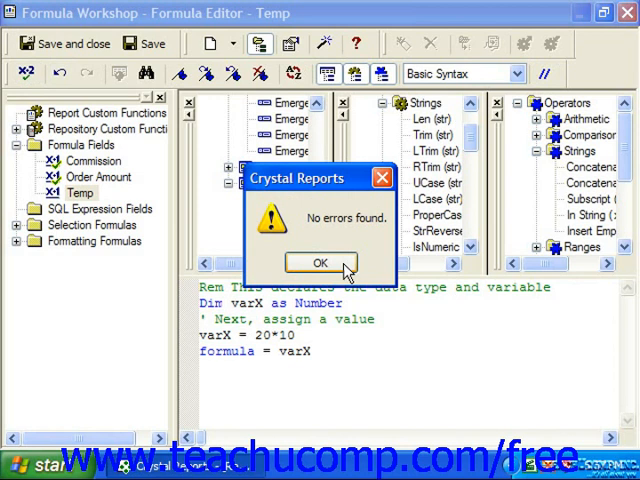
Confirm no errors, place Temp in the Details section and reopen it for editing
click(320, 262)
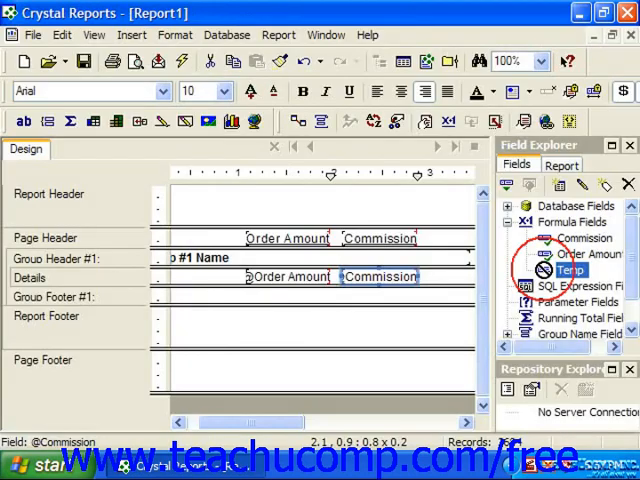
drag(570, 270, 456, 276)
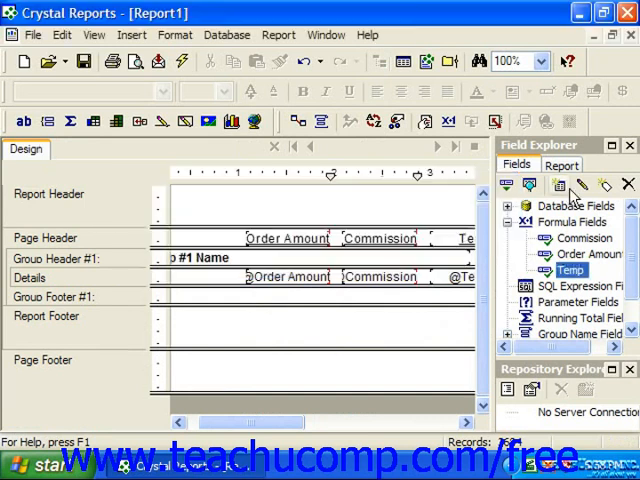
double_click(572, 272)
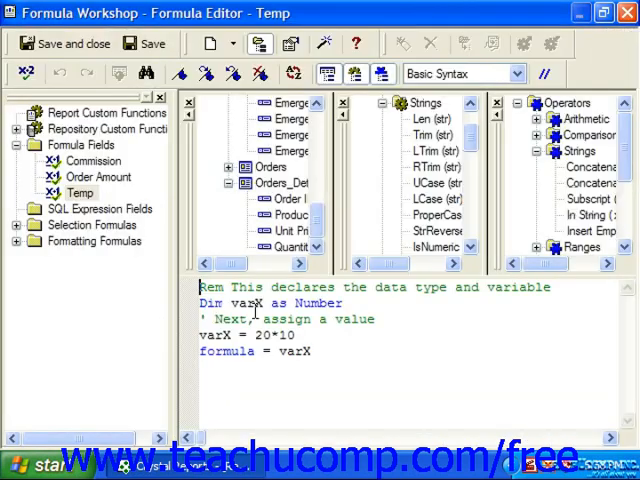
double_click(212, 304)
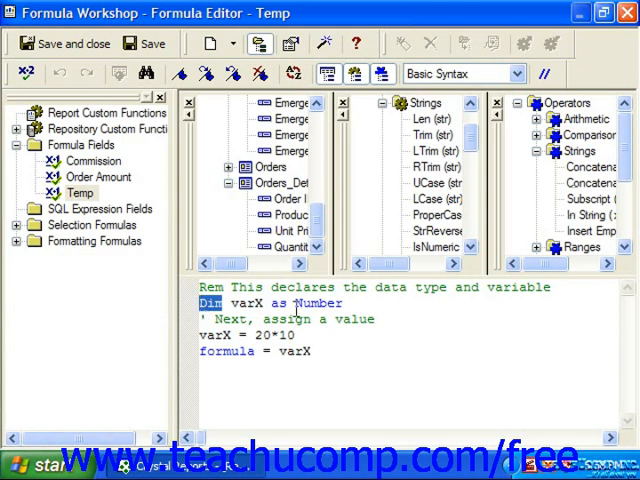
double_click(276, 304)
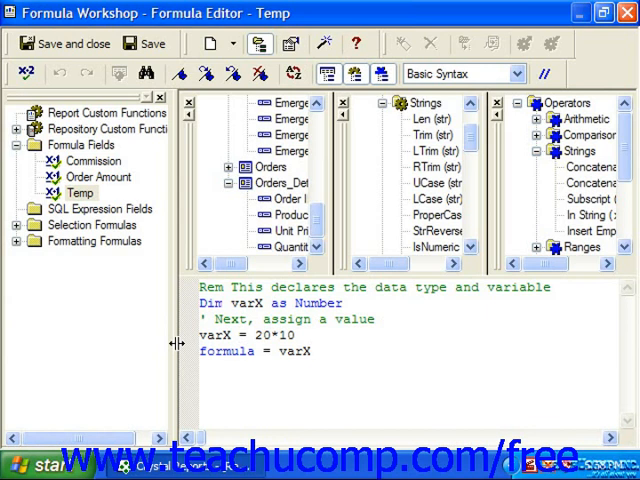
Prefix the assignment so it reads Let varX = 20*10
text(Let)
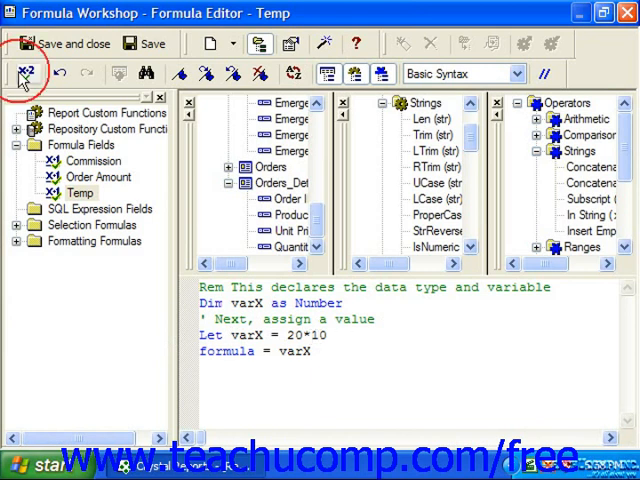
mouse_move(352, 340)
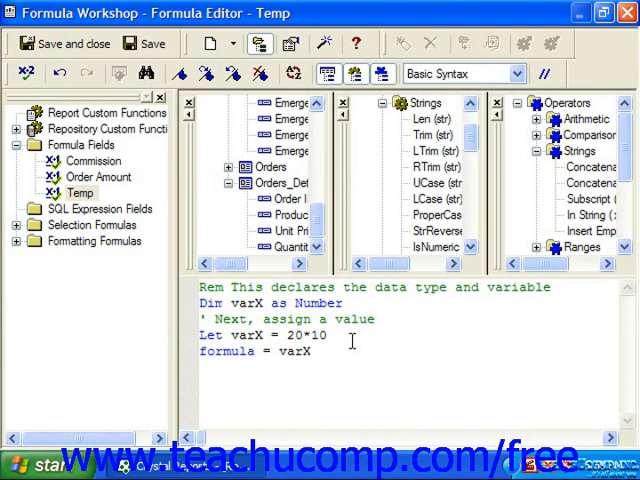
click(228, 332)
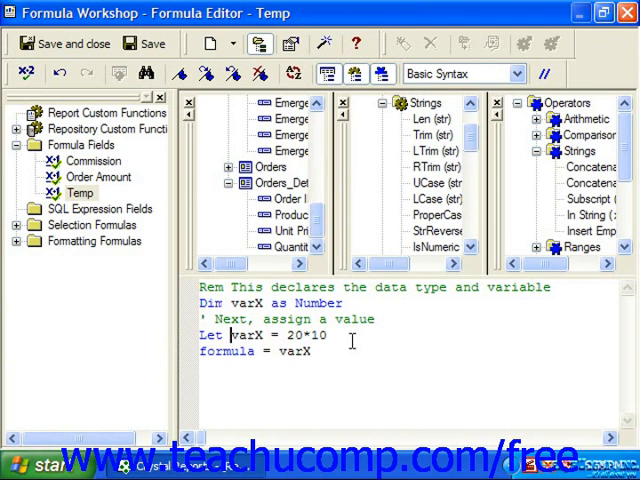